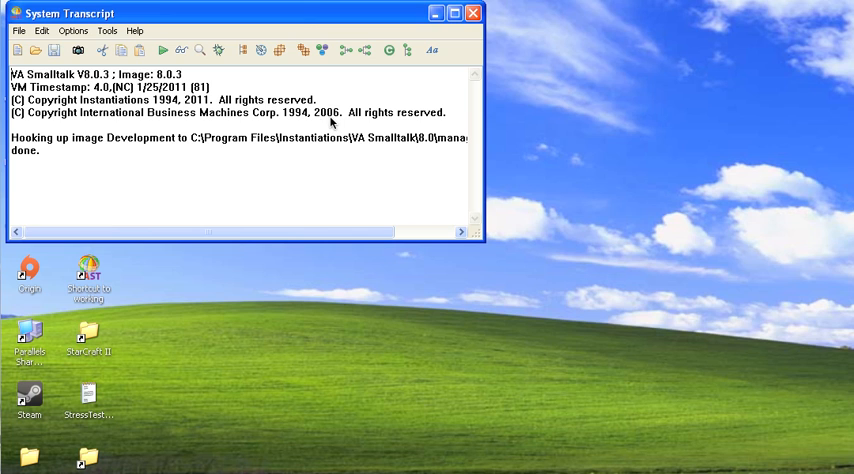
Find and load the WindowBuilder Pro V8.0.3 configuration map with its required maps.
click(107, 30)
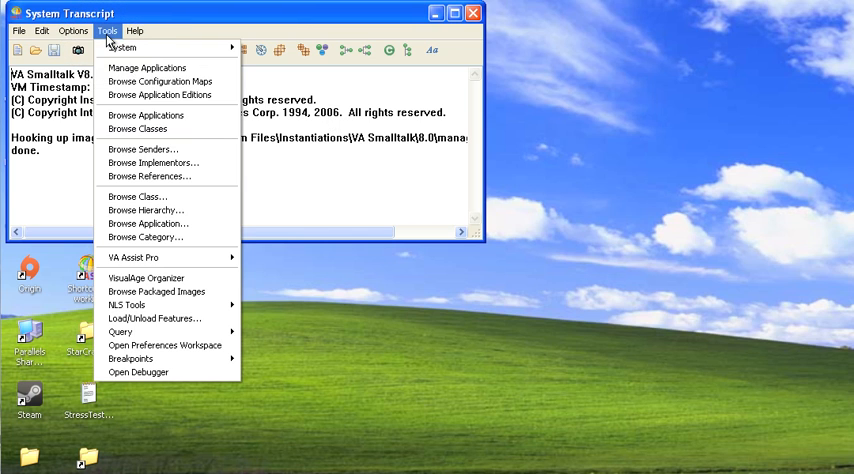
click(160, 81)
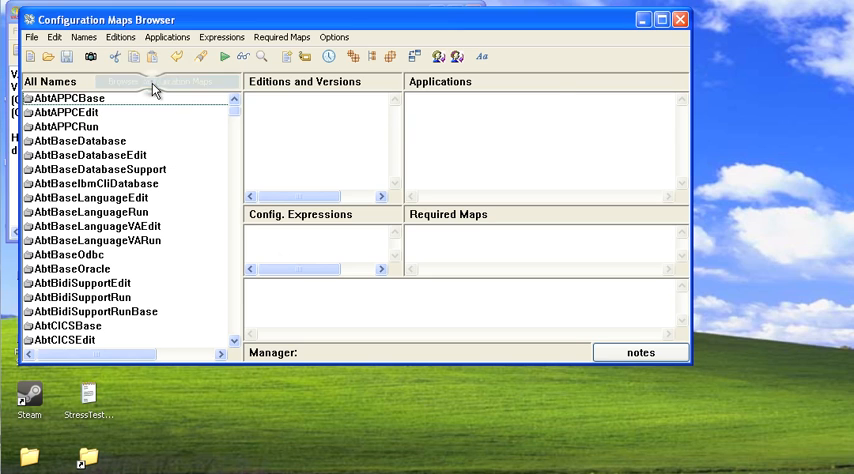
scroll(down, 3)
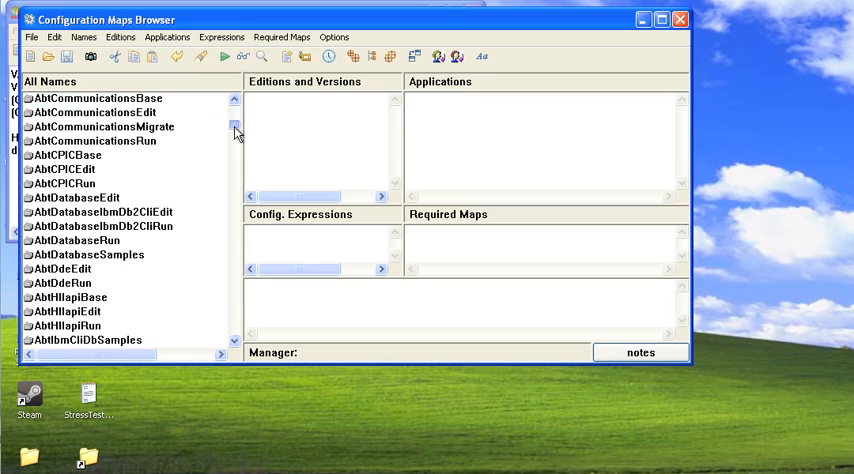
scroll(down, 3)
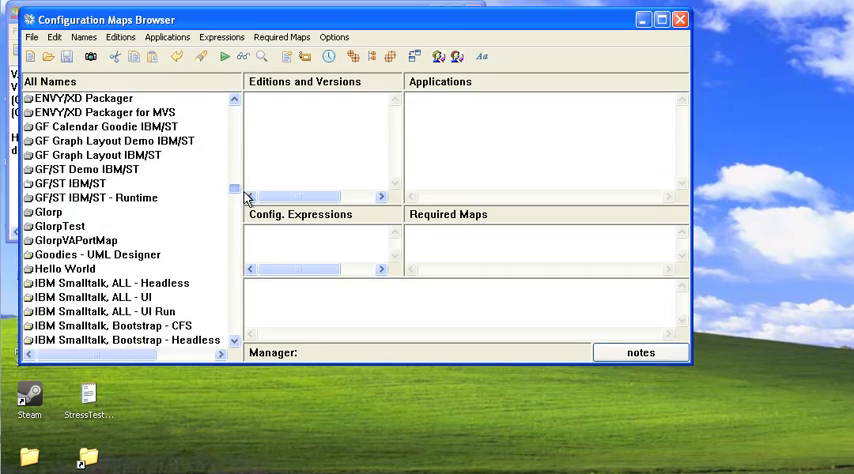
scroll(down, 3)
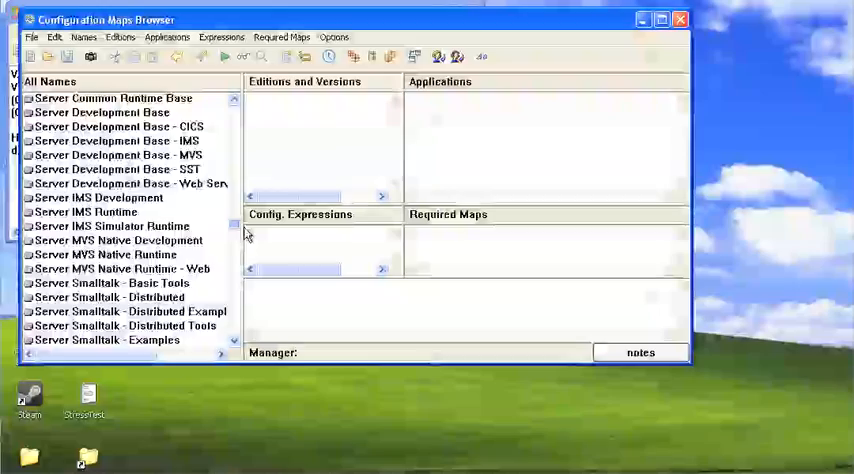
scroll(down, 3)
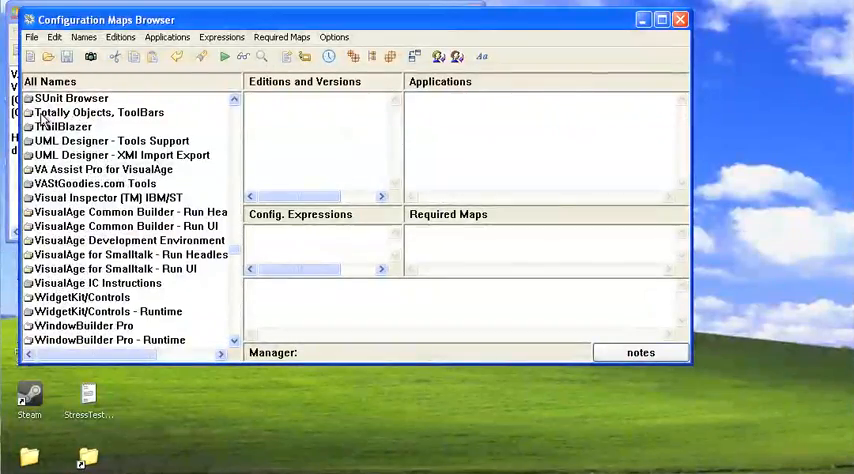
scroll(down, 3)
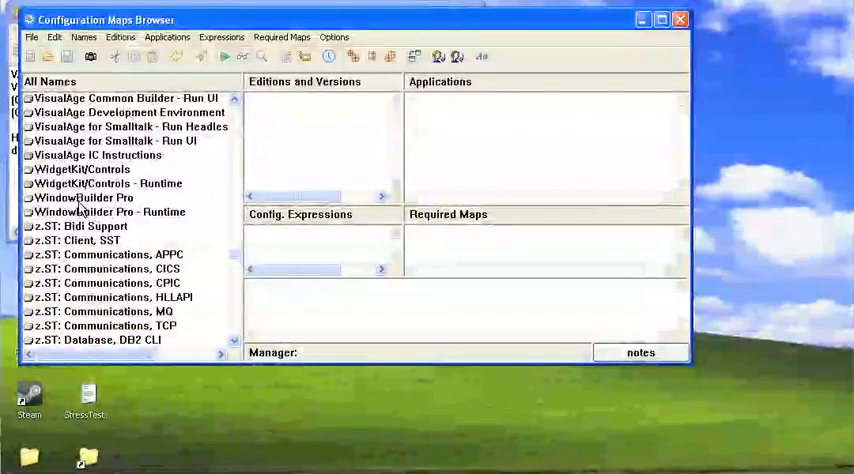
click(84, 197)
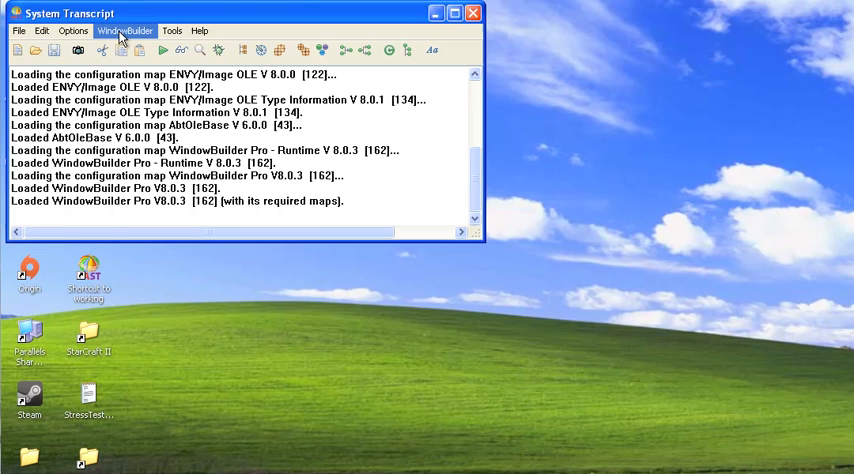
Create a new WindowBuilder window design and resize it to 548x288.
click(125, 30)
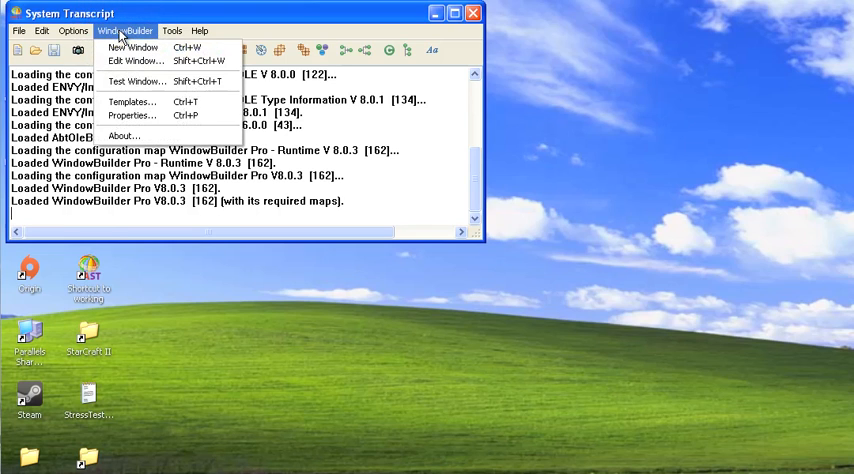
click(132, 47)
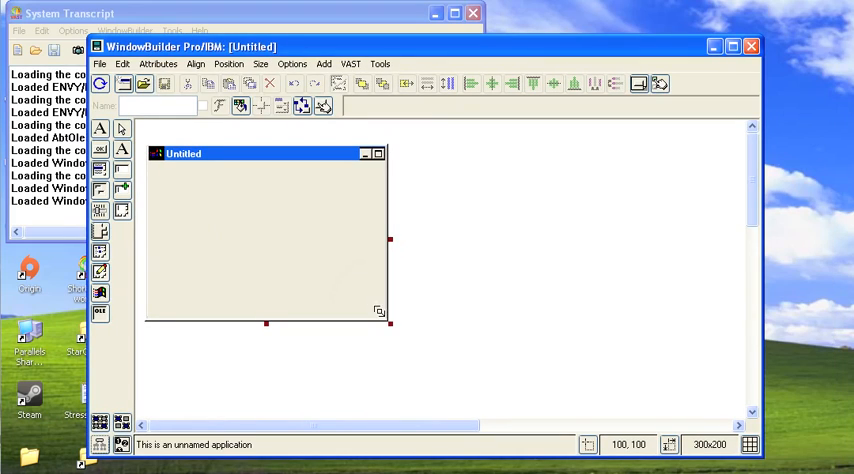
drag(390, 322, 587, 392)
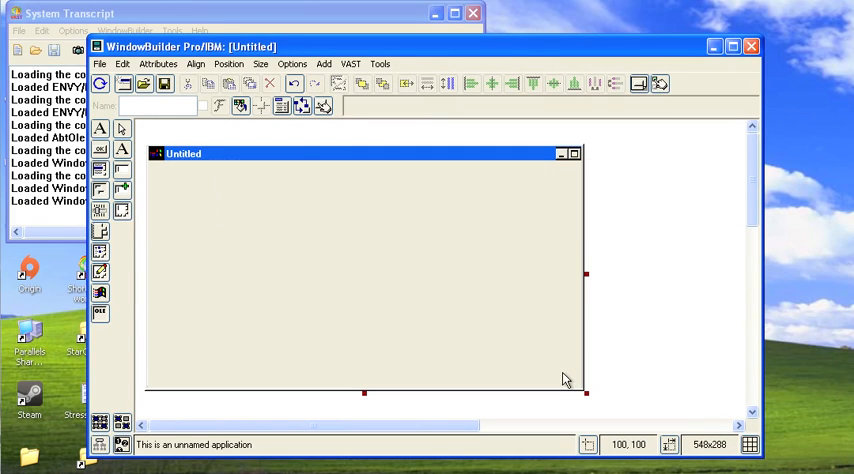
mouse_move(120, 150)
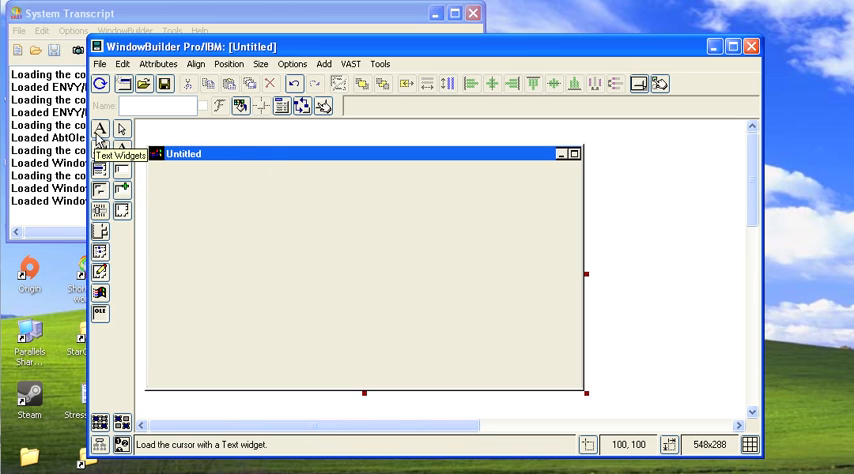
Place a label at the window's upper left with the text 'Counter'.
click(121, 127)
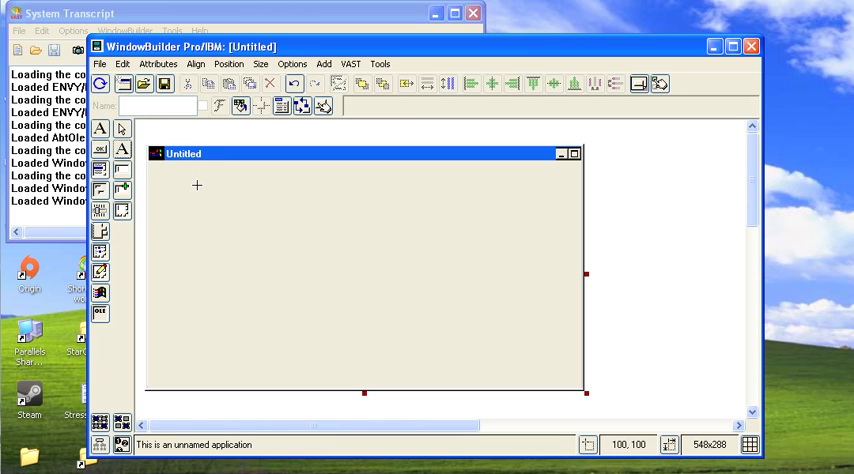
click(197, 186)
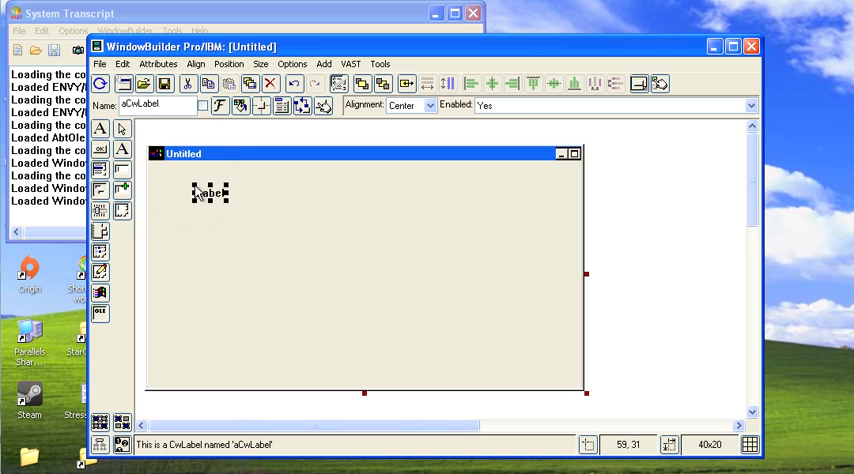
double_click(210, 192)
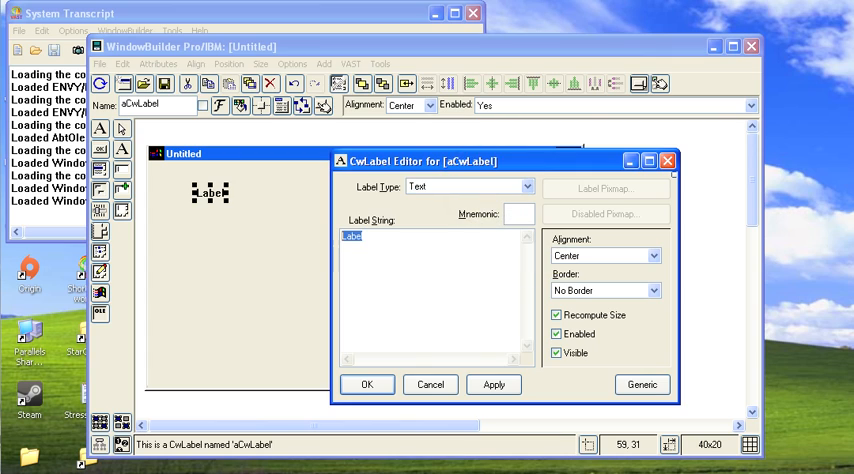
text(Counte)
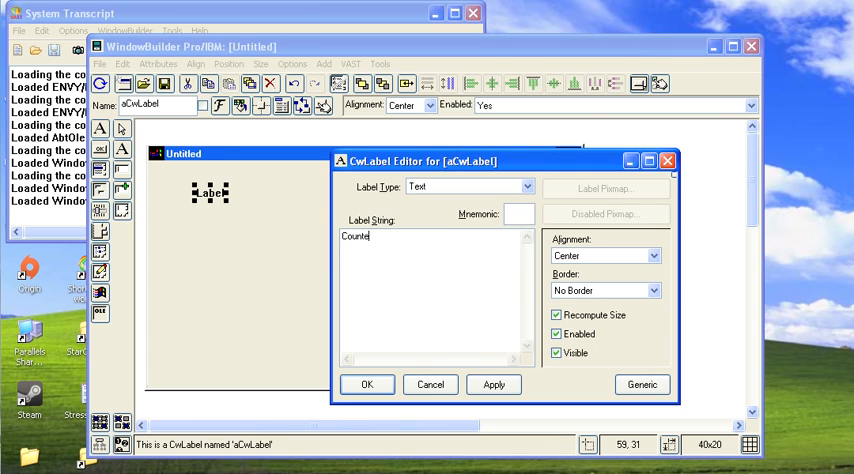
click(493, 384)
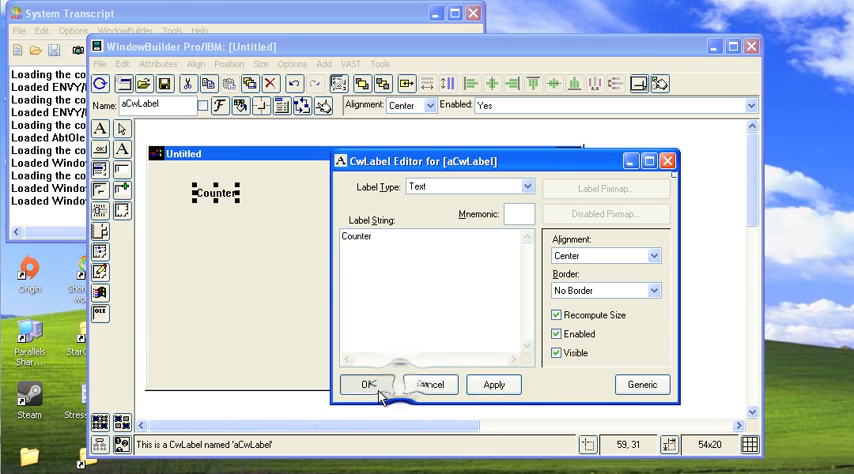
click(368, 385)
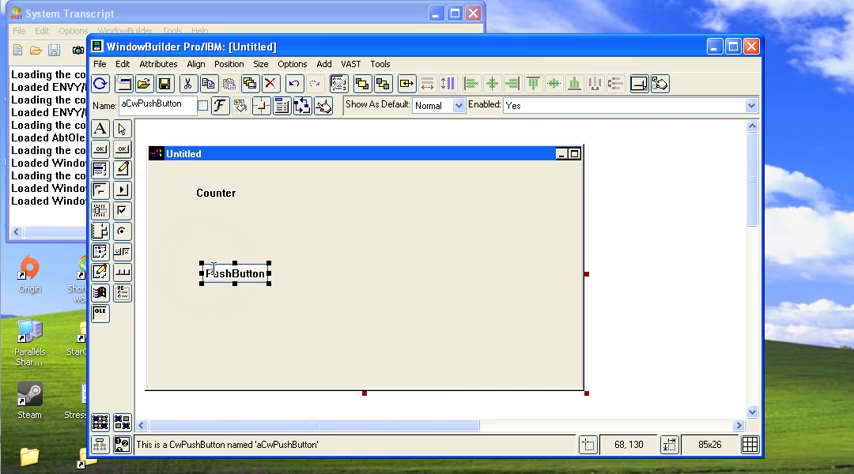
Set the push button's label string to 'Add One'.
double_click(234, 273)
text(Add One)
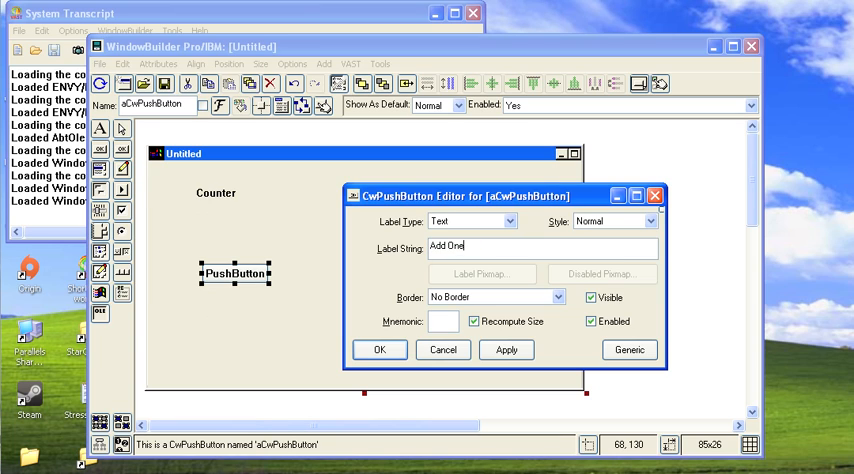
click(379, 350)
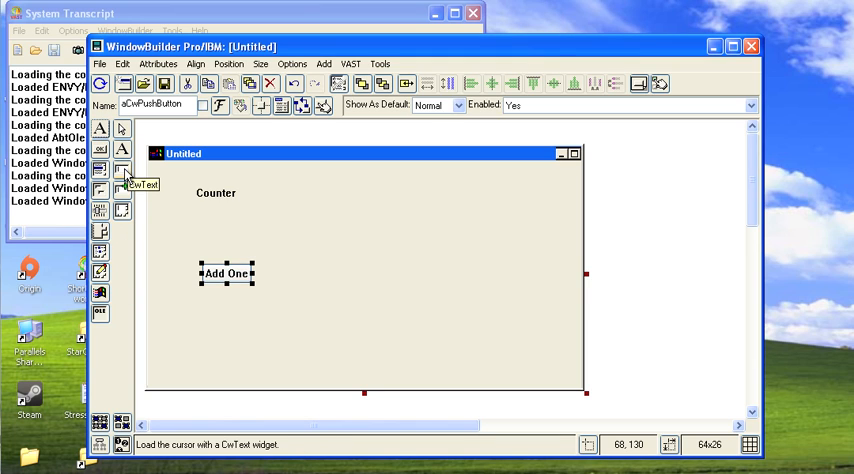
mouse_move(120, 190)
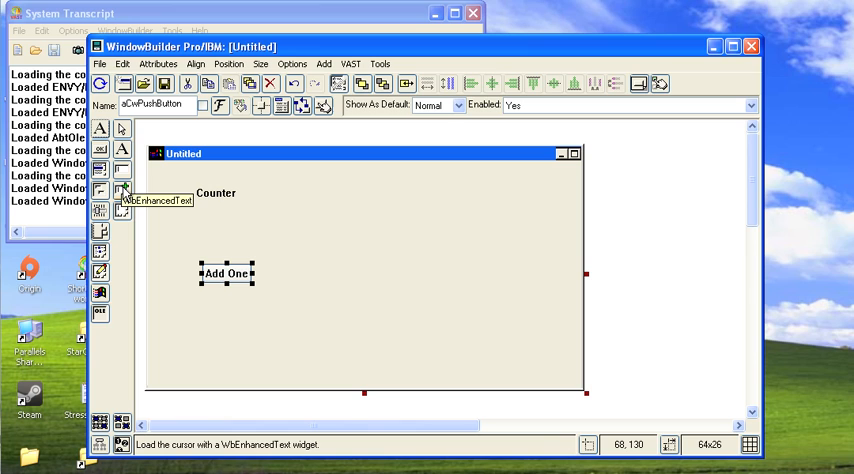
mouse_move(140, 190)
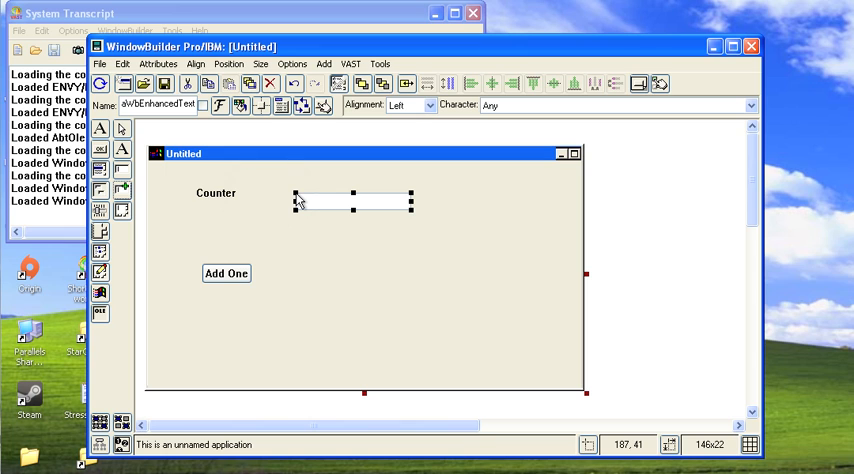
Give the entry field a value of 0 with Integer validation.
double_click(354, 202)
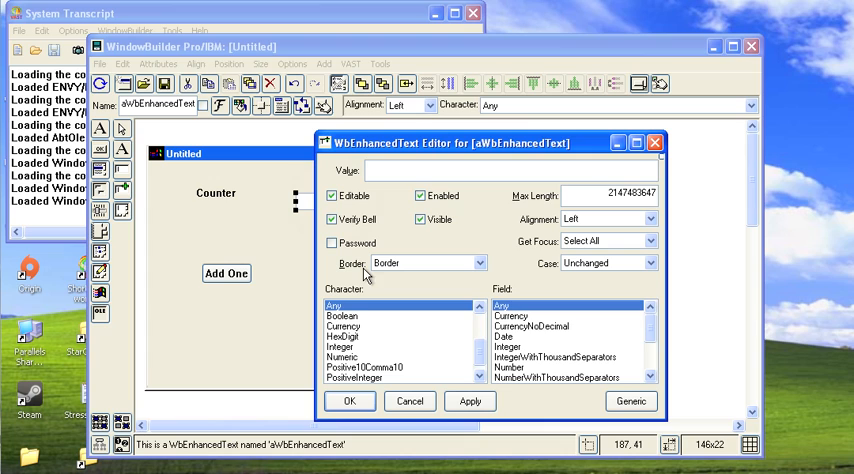
mouse_move(363, 358)
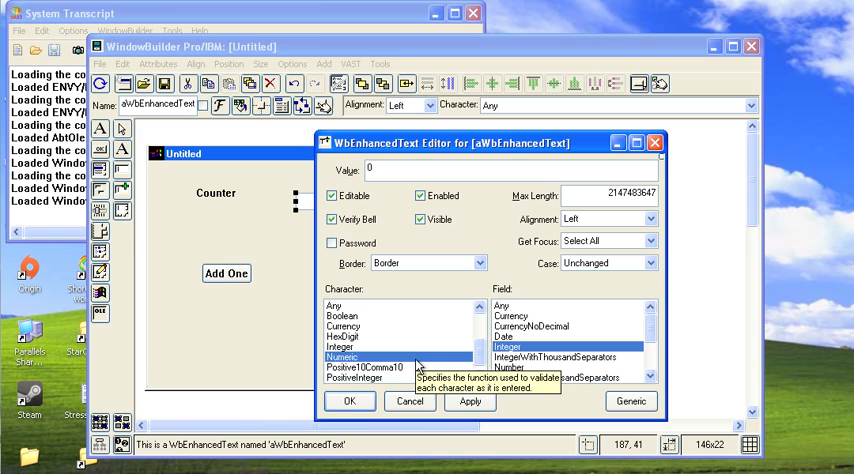
click(349, 401)
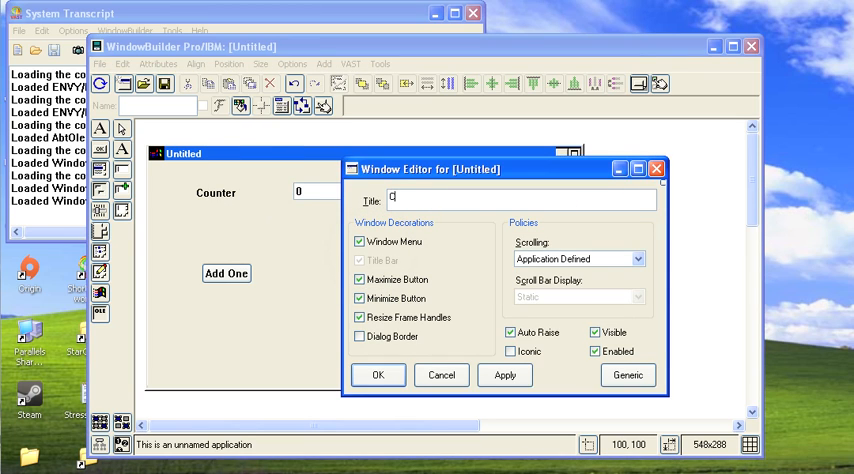
Set the window title to 'Counter View' in the Window Editor.
text(Counter View)
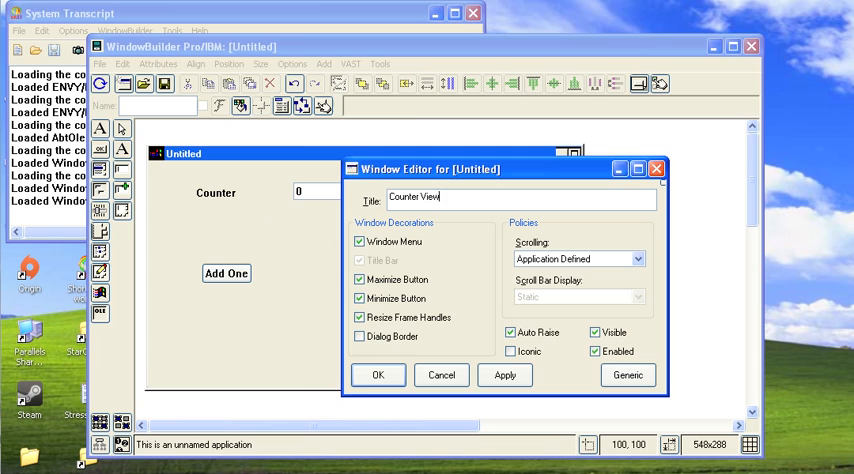
click(378, 374)
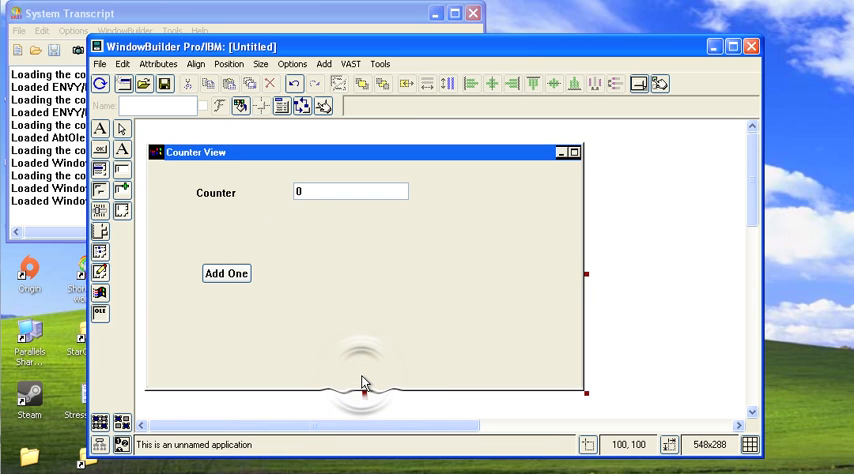
mouse_move(297, 255)
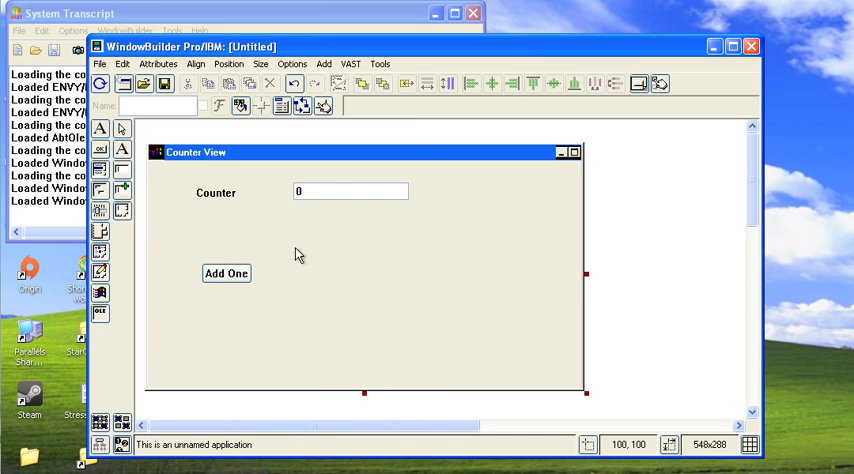
mouse_move(314, 267)
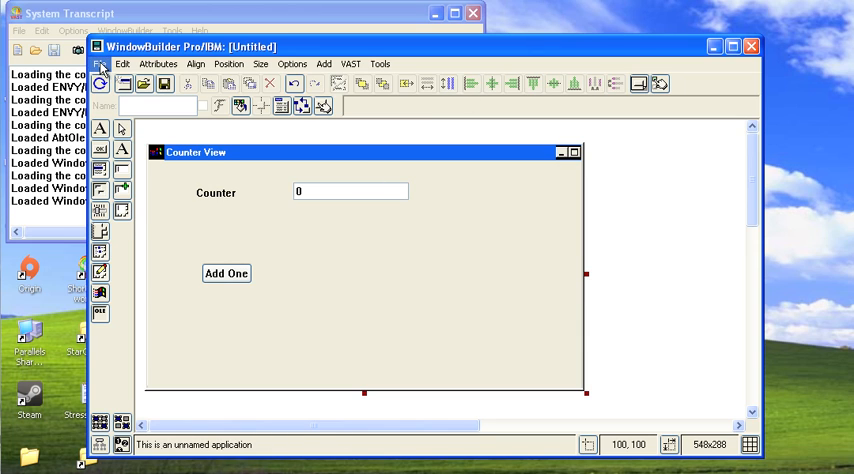
click(99, 63)
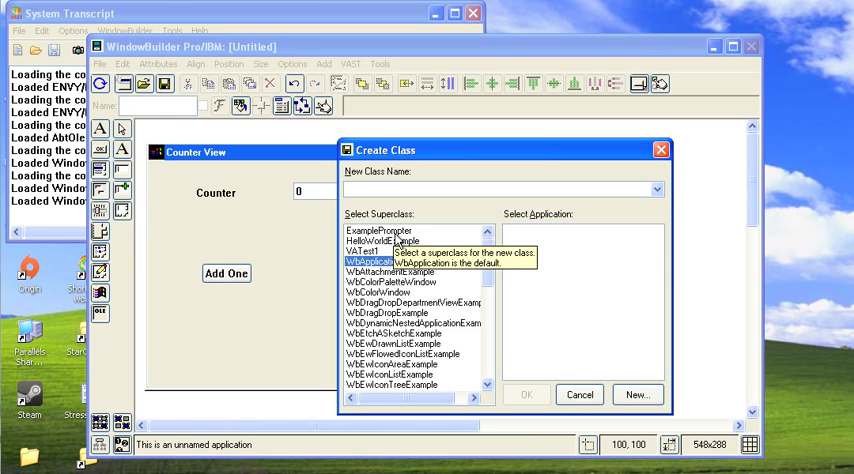
Save the design as class CounterView in the new application CounterViewApp.
text(Counter)
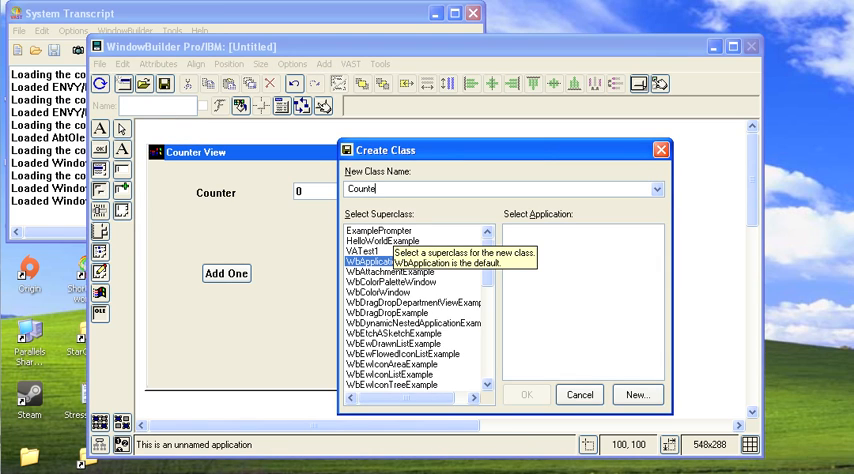
text(C)
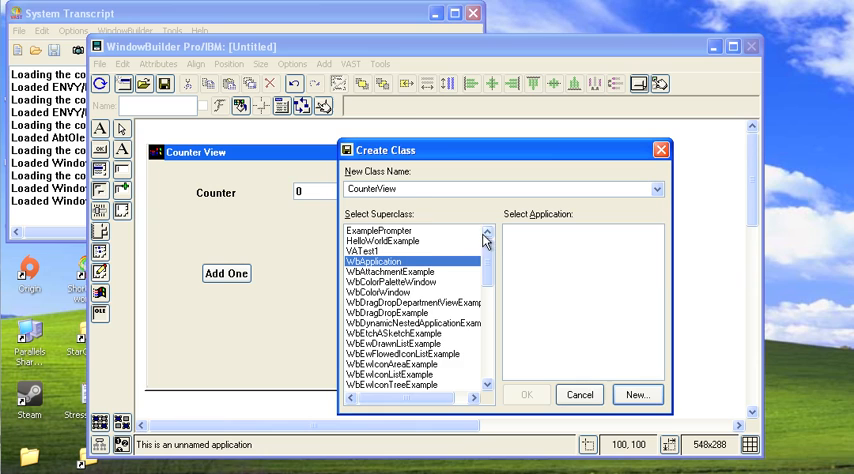
click(637, 394)
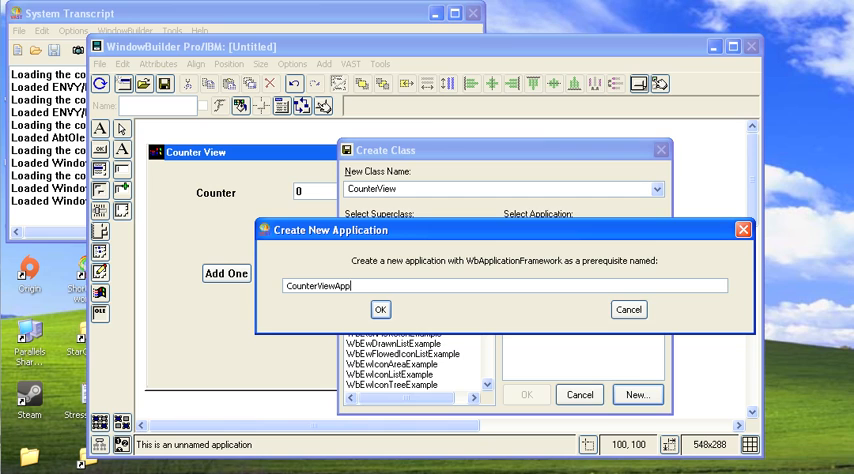
click(380, 309)
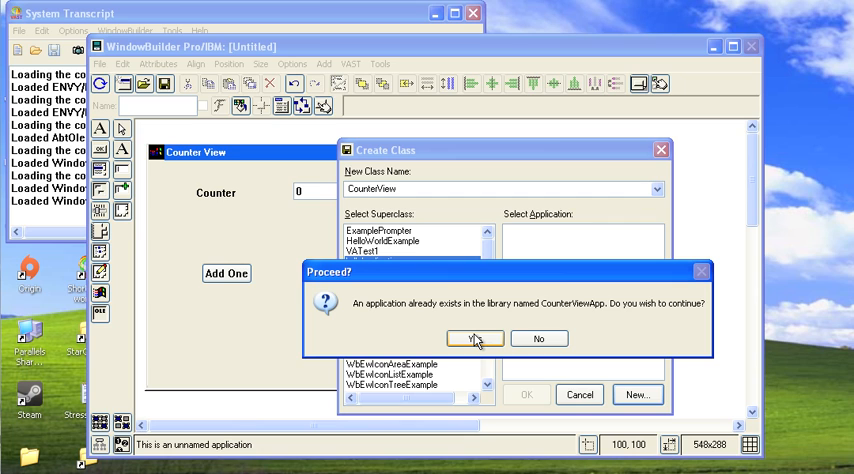
click(474, 338)
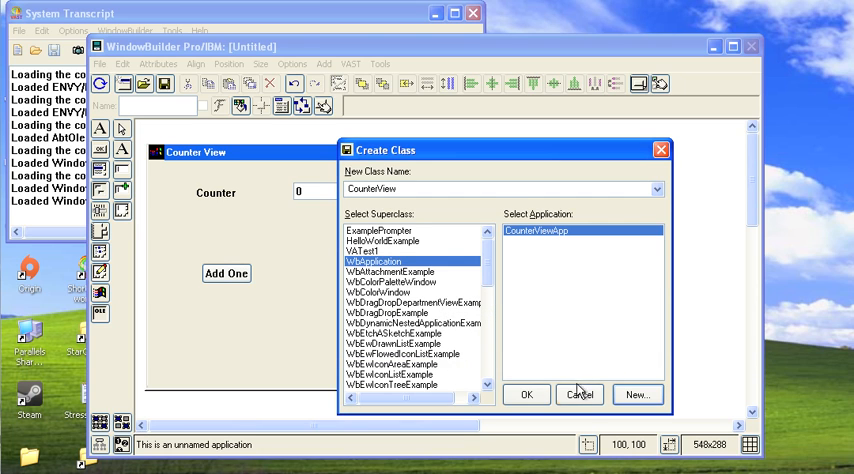
click(527, 394)
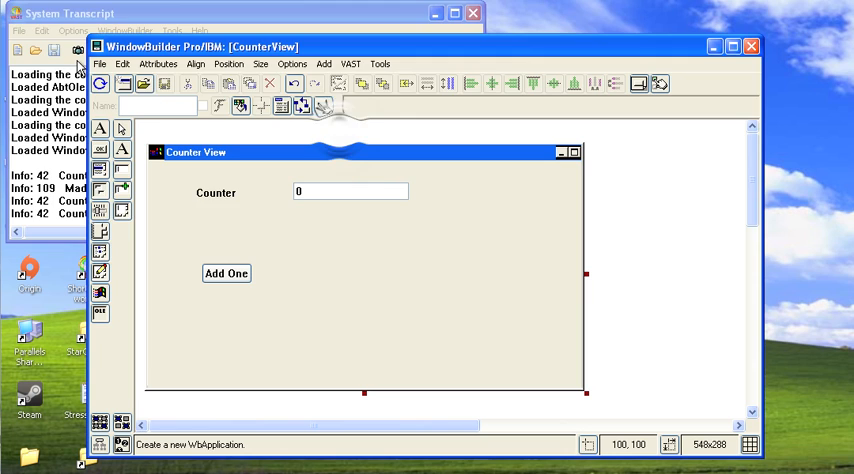
Browse CounterView's WBPro-Generated methods in CounterViewApp and open addWidgets.
click(172, 31)
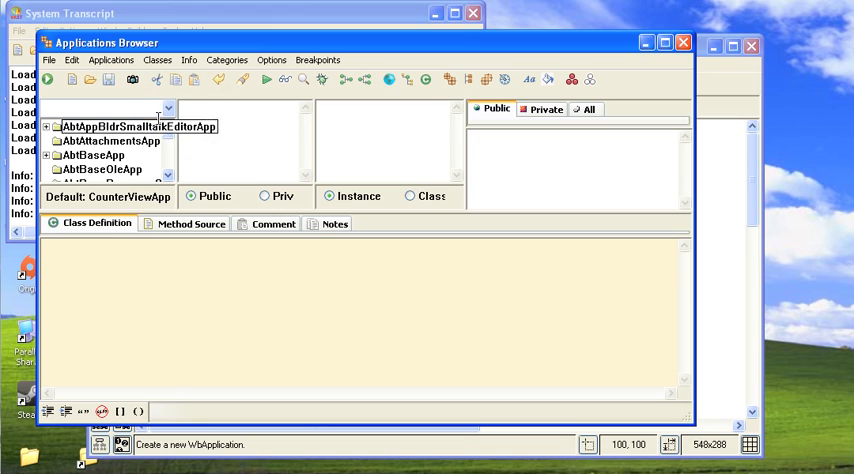
click(95, 168)
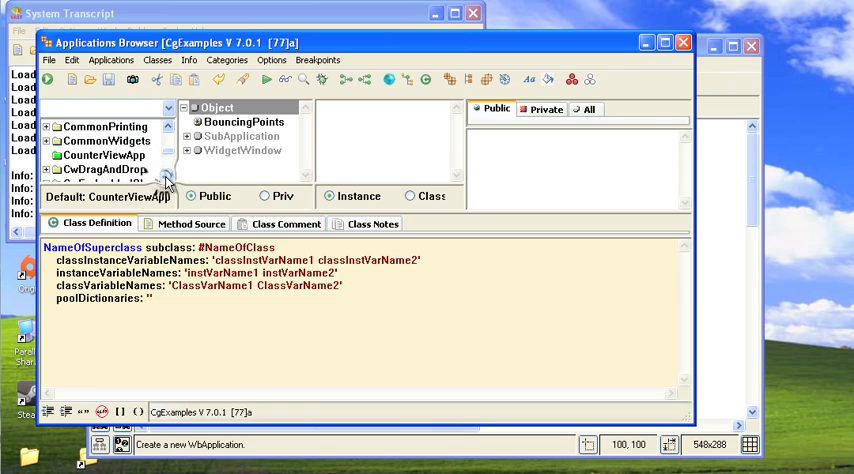
click(100, 141)
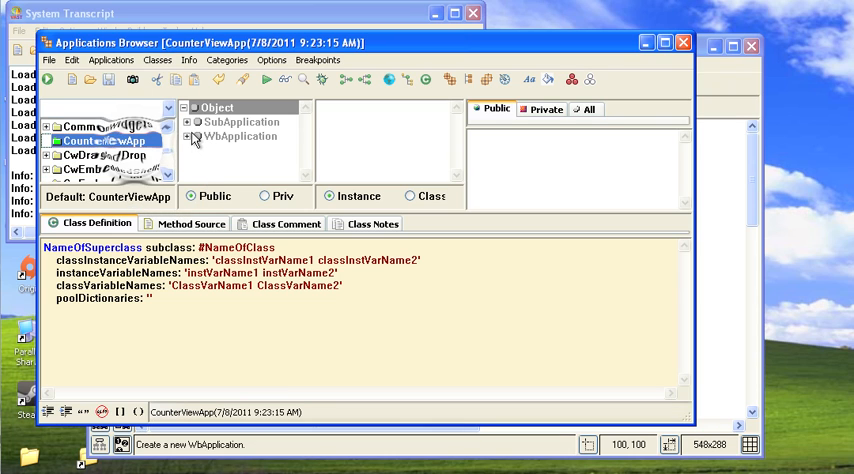
click(240, 136)
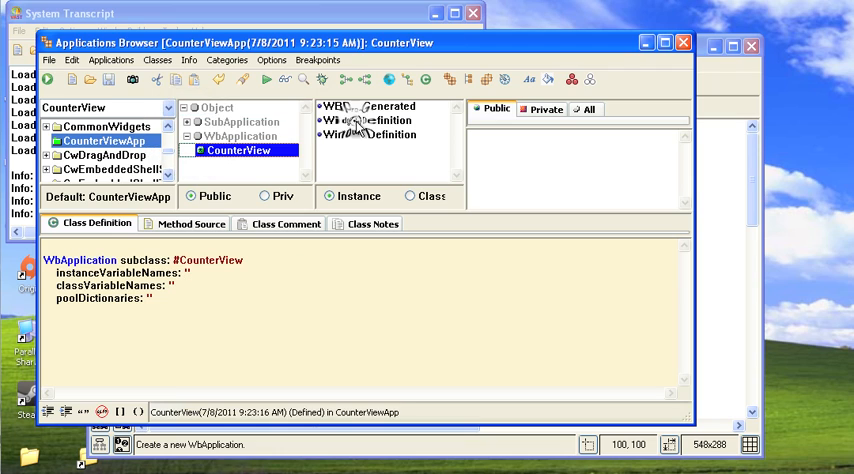
click(370, 106)
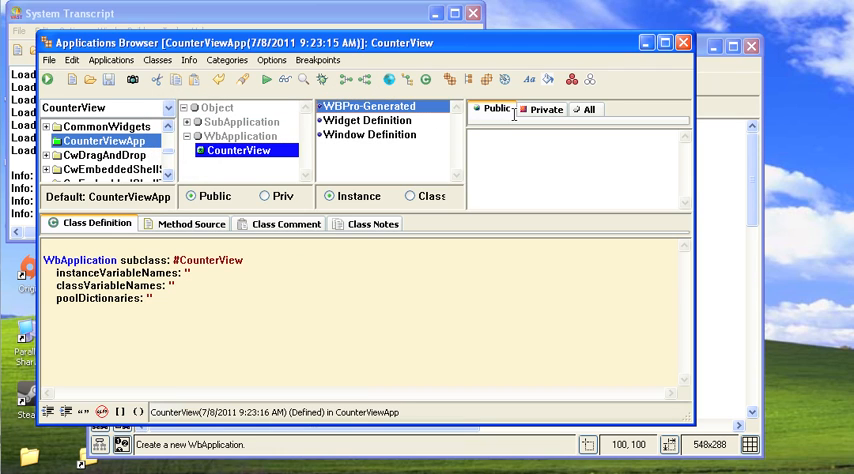
click(580, 109)
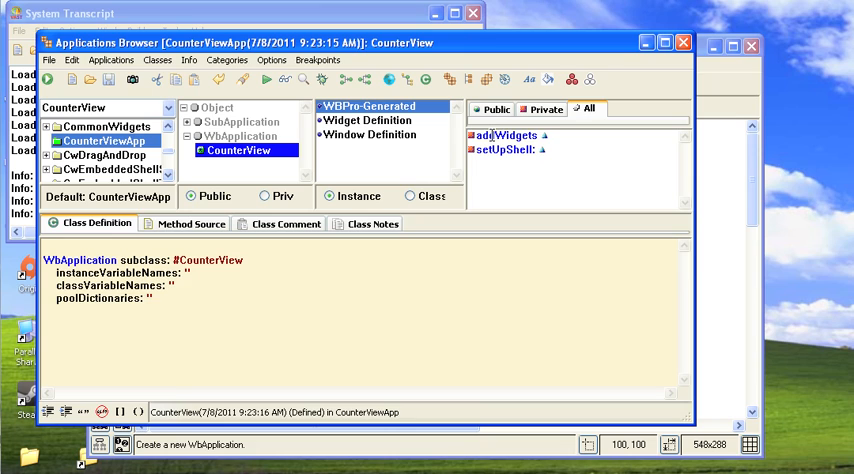
click(505, 135)
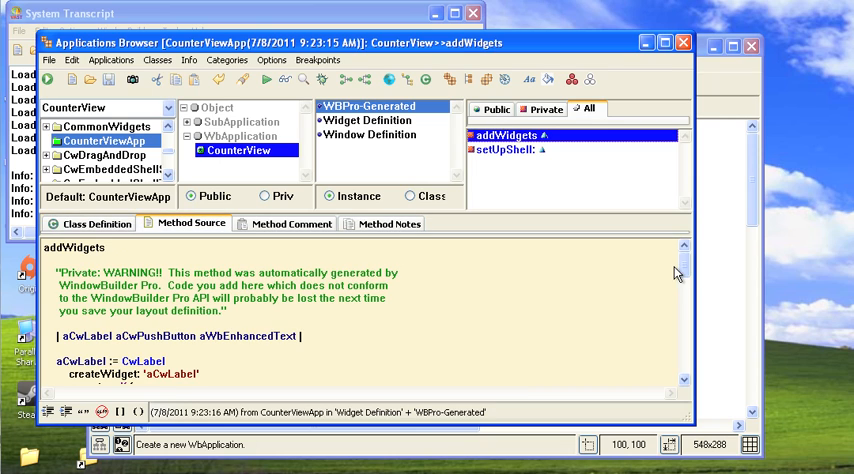
Scroll through the addWidgets source and highlight the aCwLabel widget name.
scroll(down, 3)
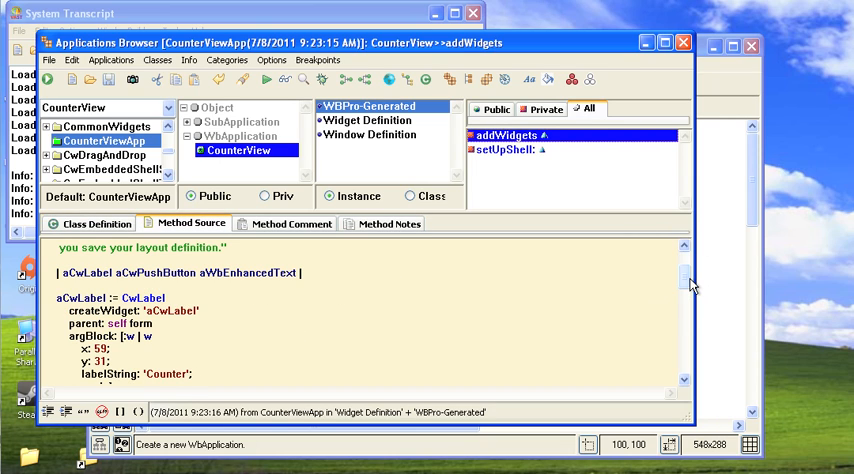
scroll(down, 3)
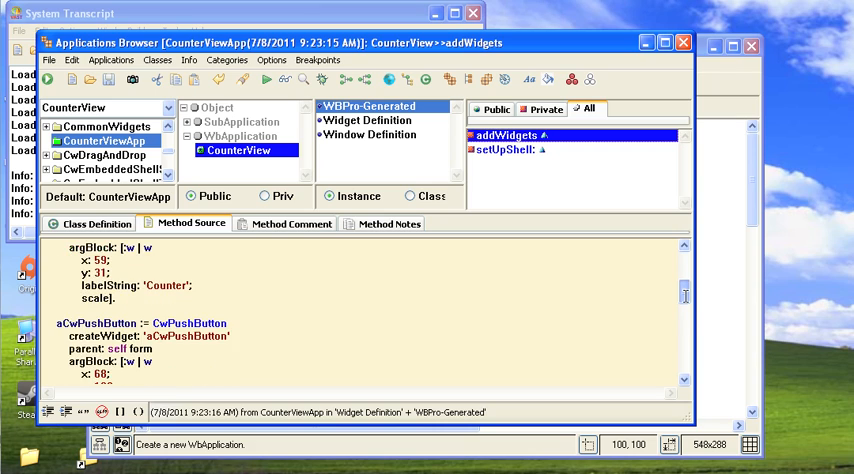
scroll(down, 3)
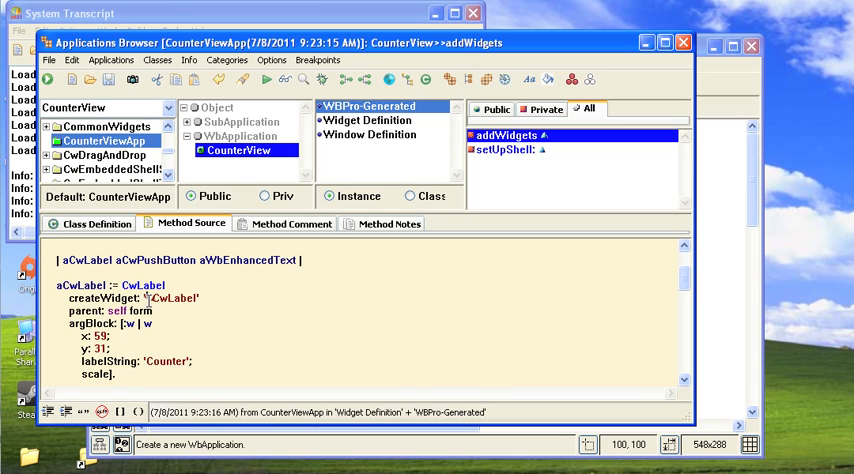
double_click(170, 298)
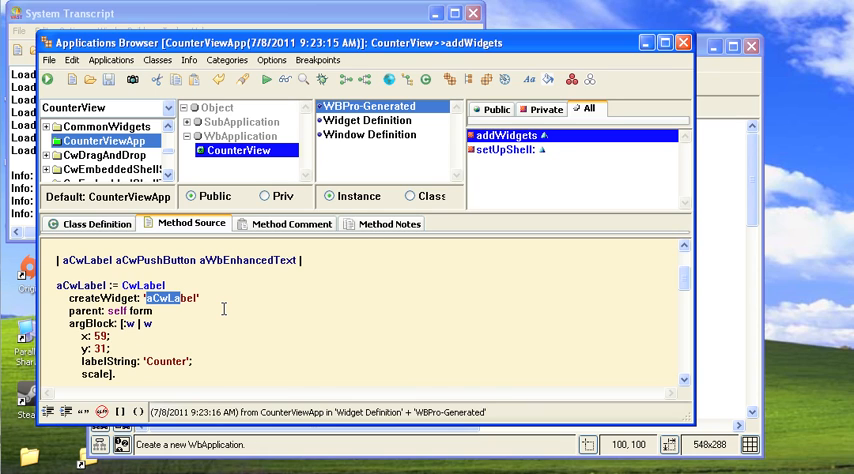
mouse_move(411, 438)
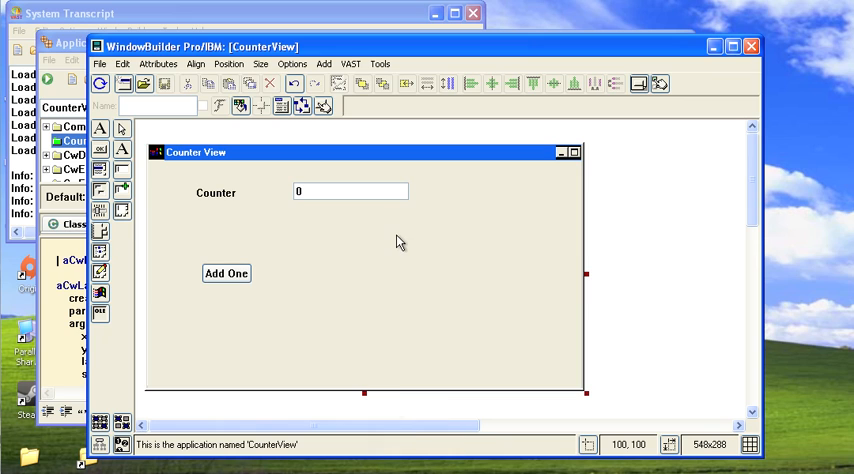
Launch the Counter View design via File > Test Window.
click(99, 64)
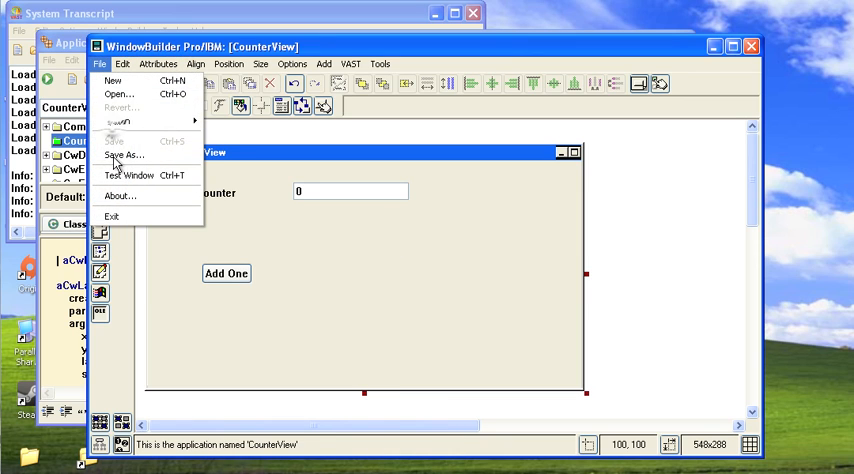
click(129, 175)
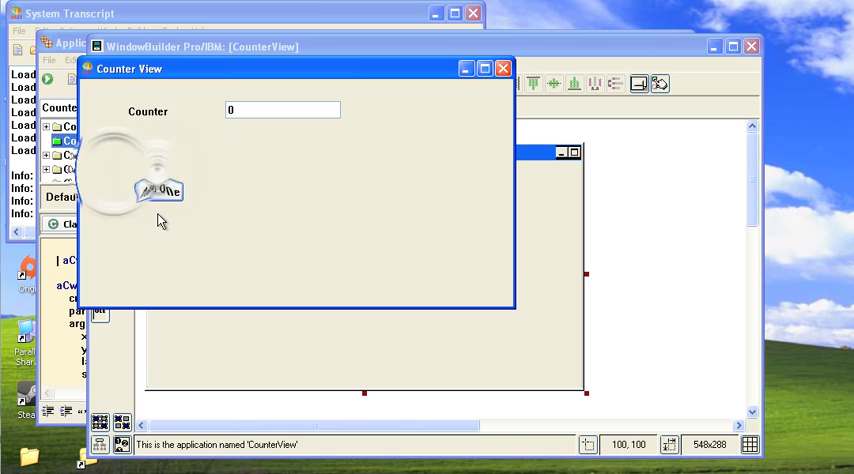
mouse_move(443, 88)
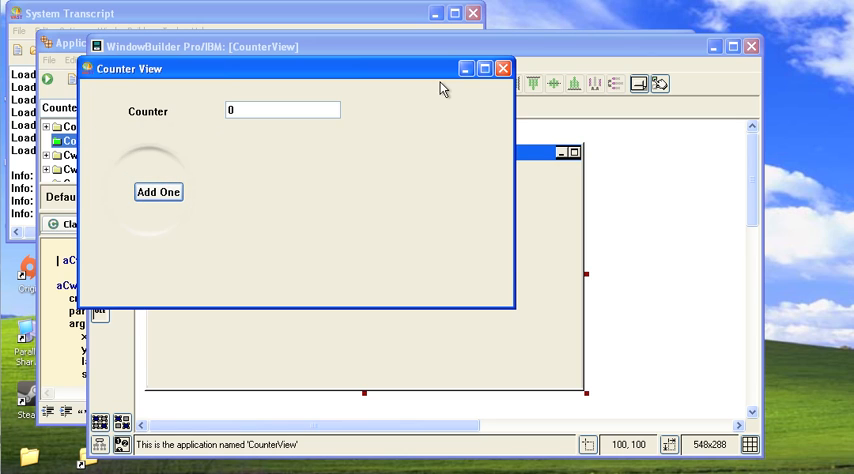